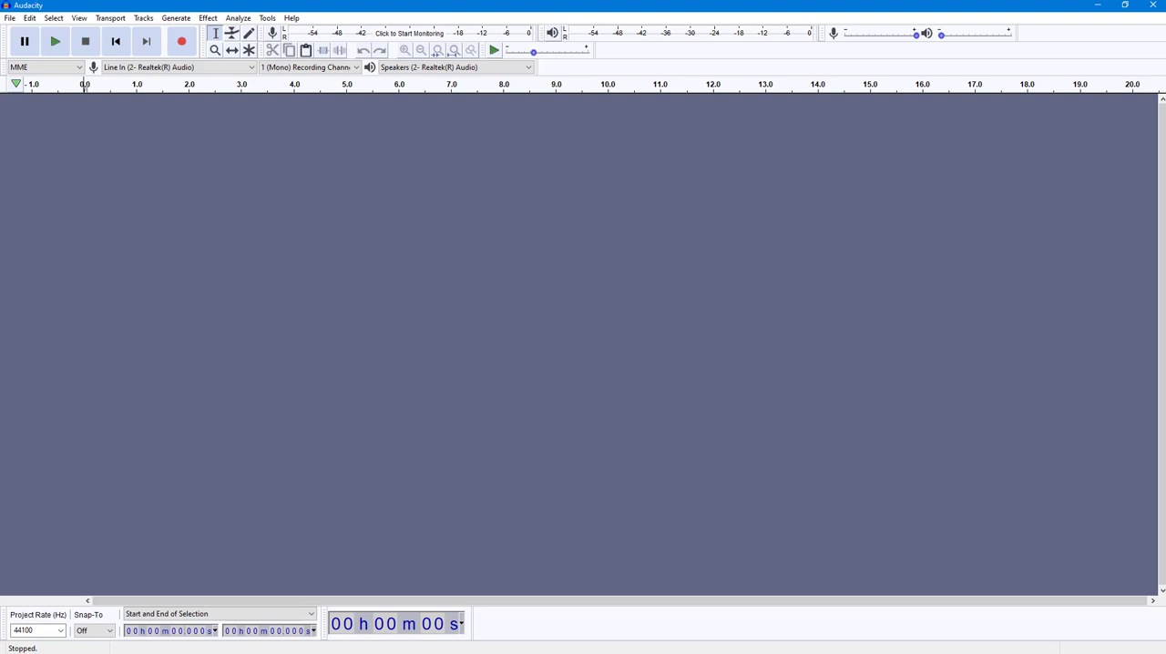
{"action": "mouse_move", "coordinate": [264, 220]}
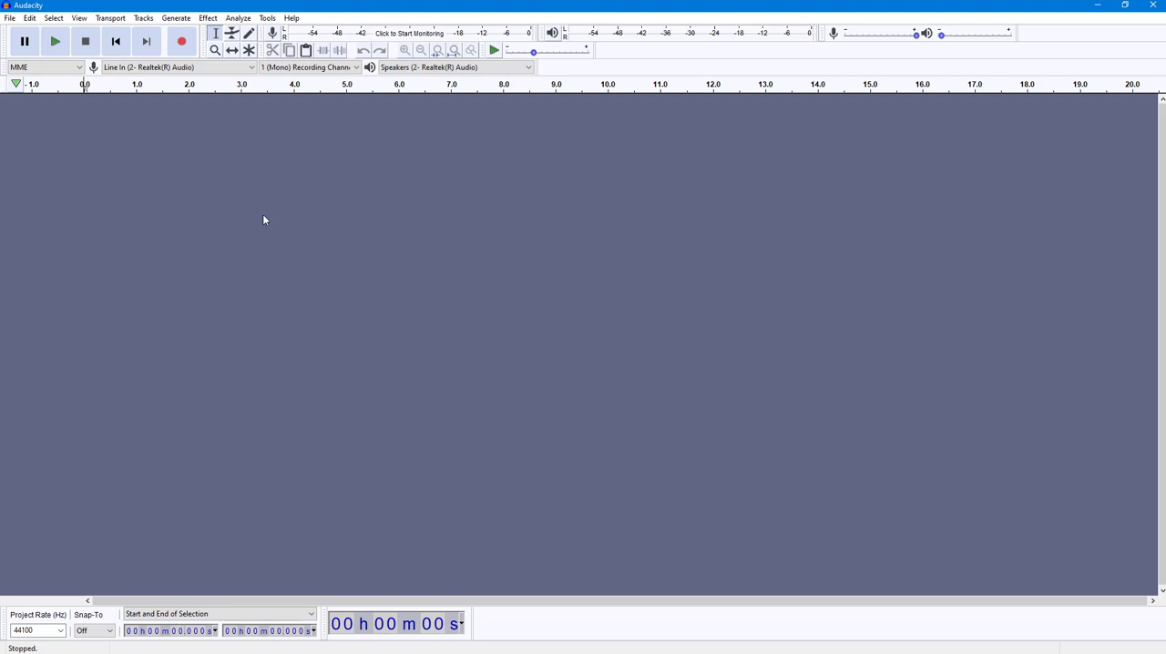
{"action": "mouse_move", "coordinate": [185, 91]}
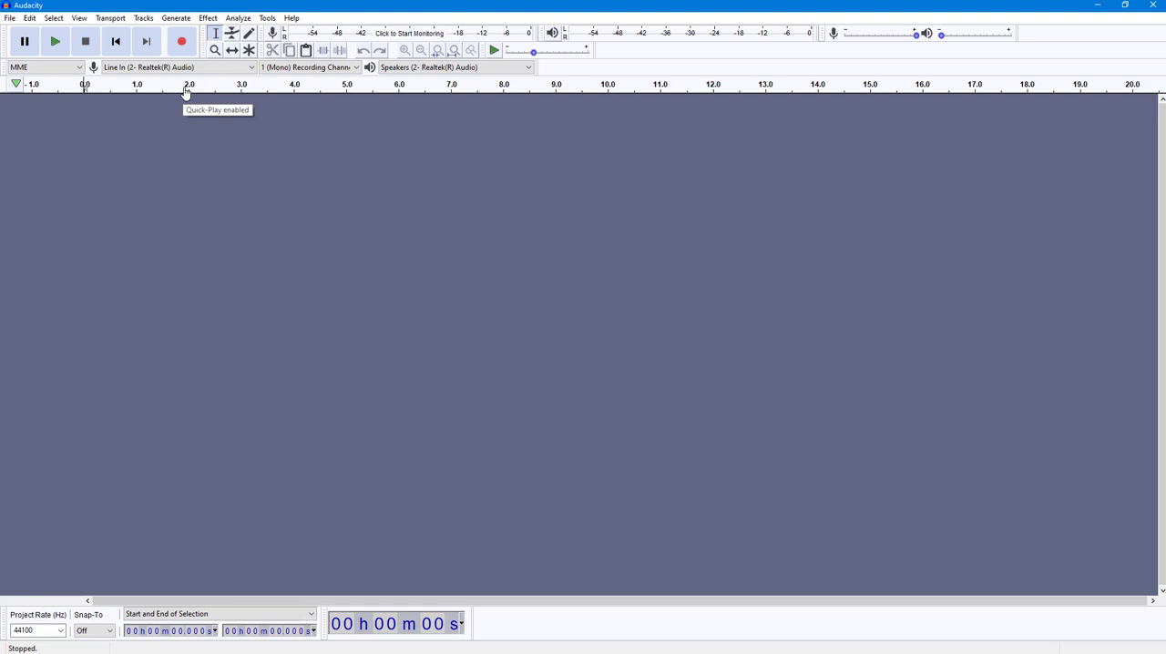
Start recording a spoken voice clip into a new mono track.
{"action": "left_click", "coordinate": [181, 41]}
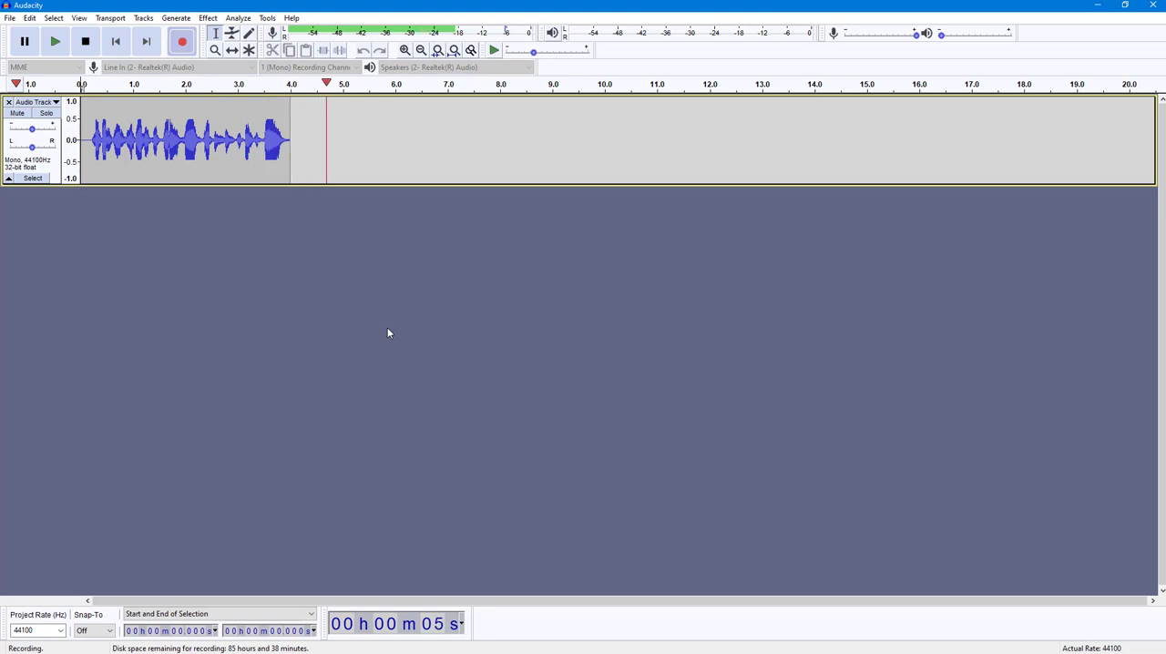
Stop recording, leaving about six seconds of voice audio.
{"action": "left_click", "coordinate": [85, 41]}
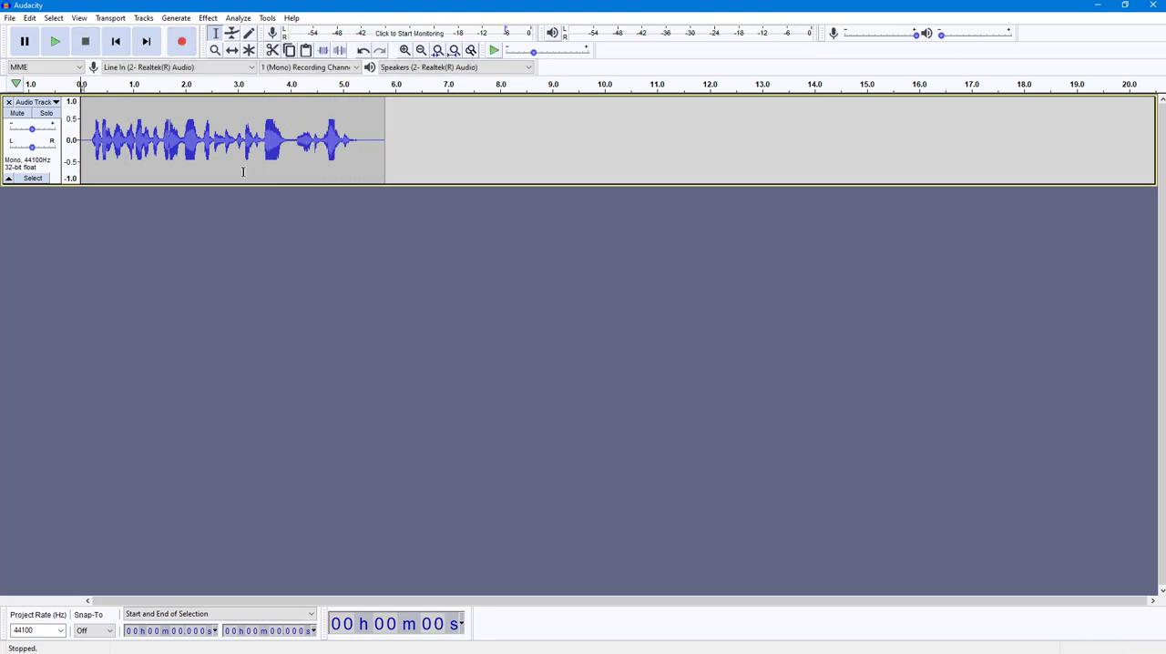
{"action": "mouse_move", "coordinate": [89, 139]}
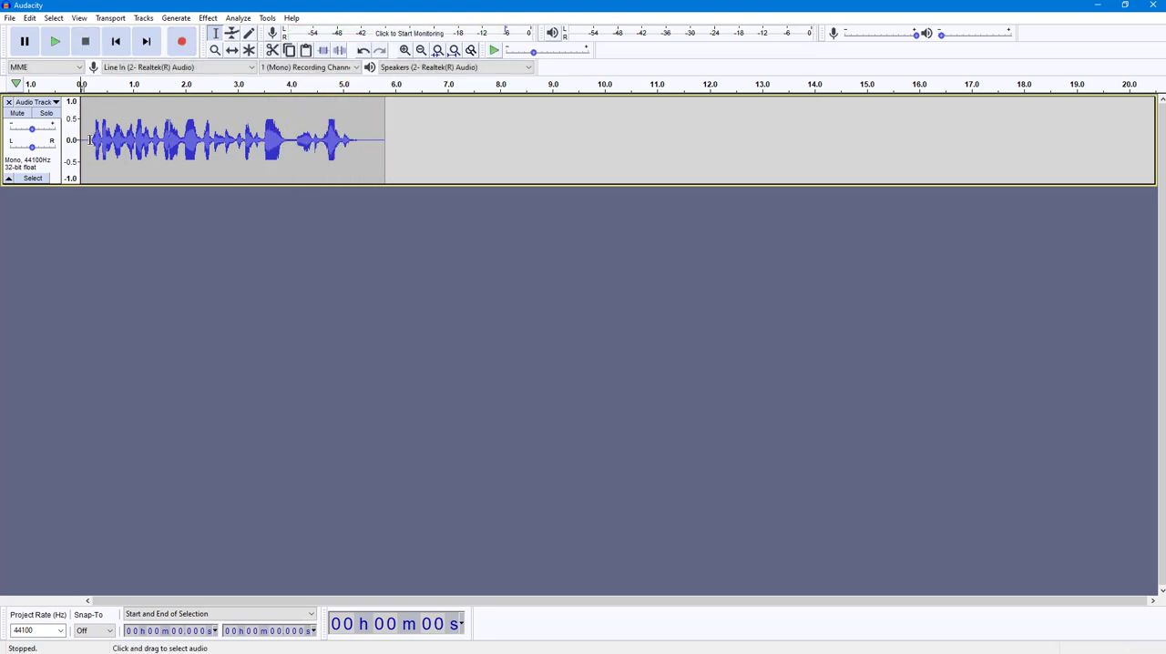
{"action": "mouse_move", "coordinate": [183, 141]}
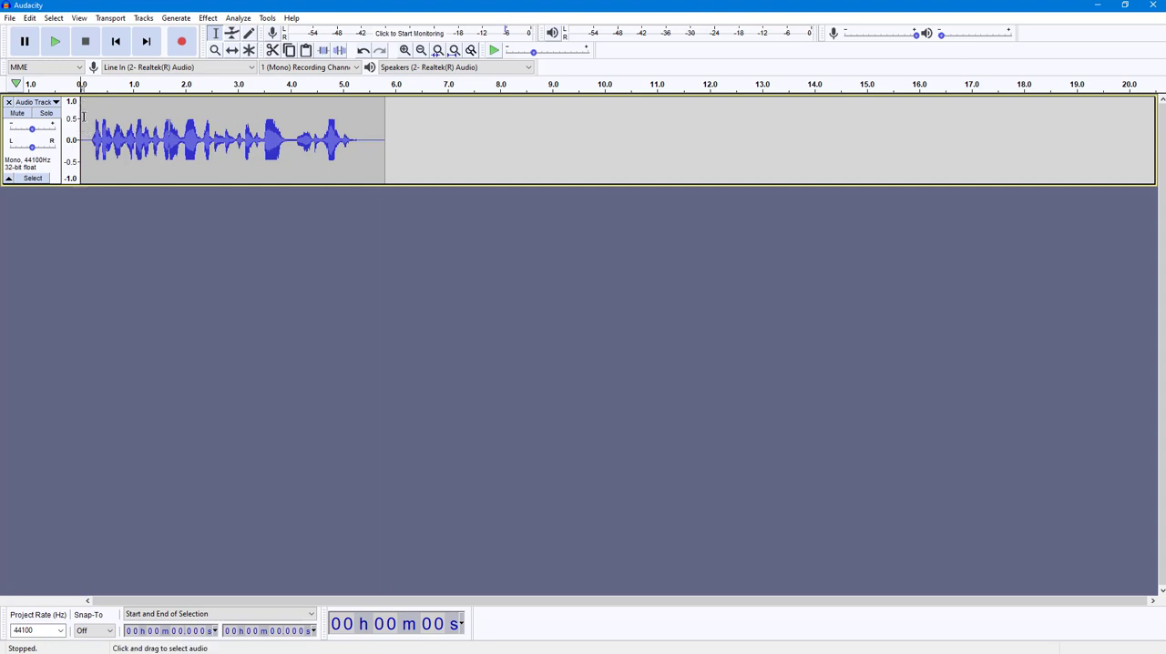
{"action": "mouse_move", "coordinate": [109, 100]}
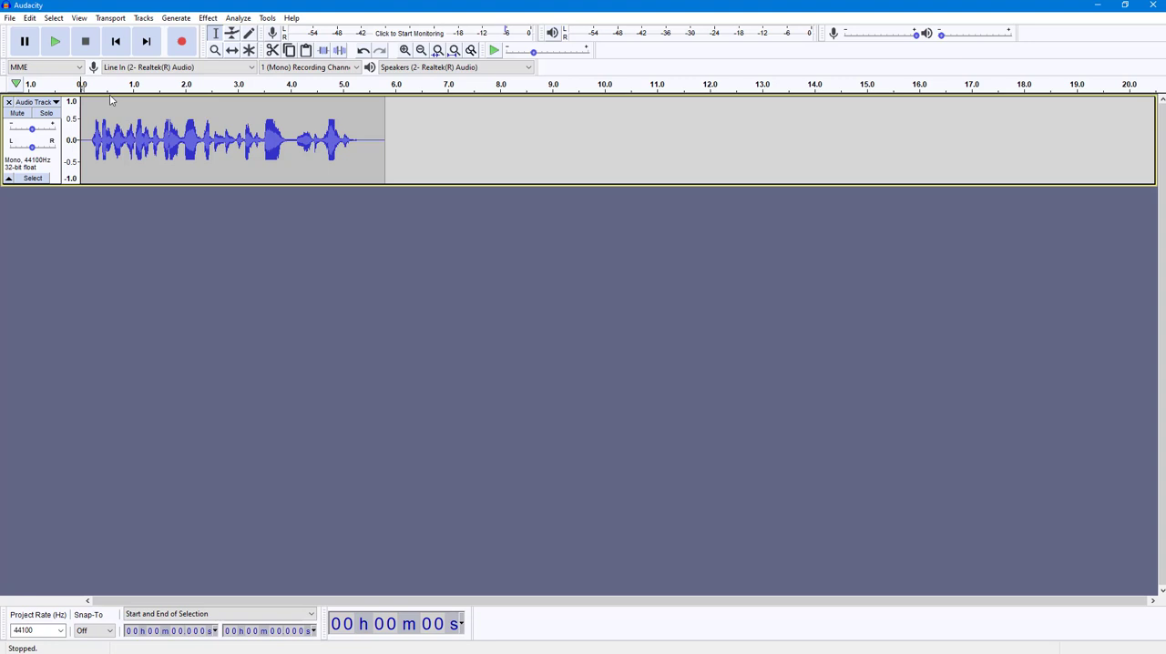
{"action": "mouse_move", "coordinate": [102, 109]}
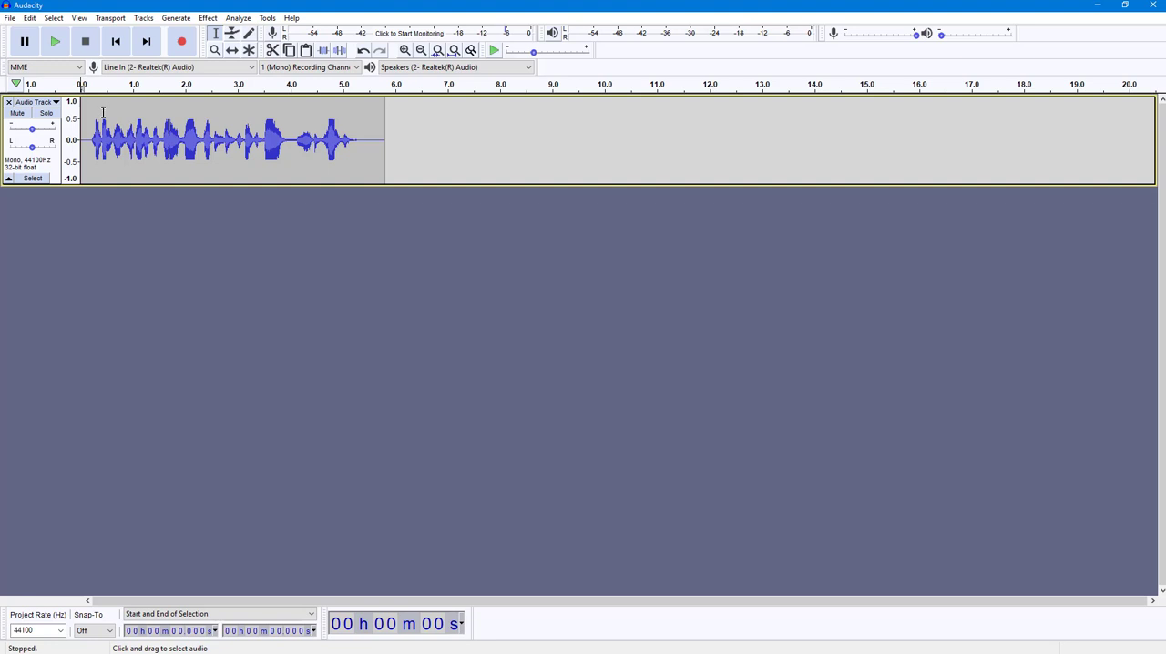
Attempt Amplify with nothing selected and dismiss the No Audio Selected warning.
{"action": "left_click", "coordinate": [207, 17]}
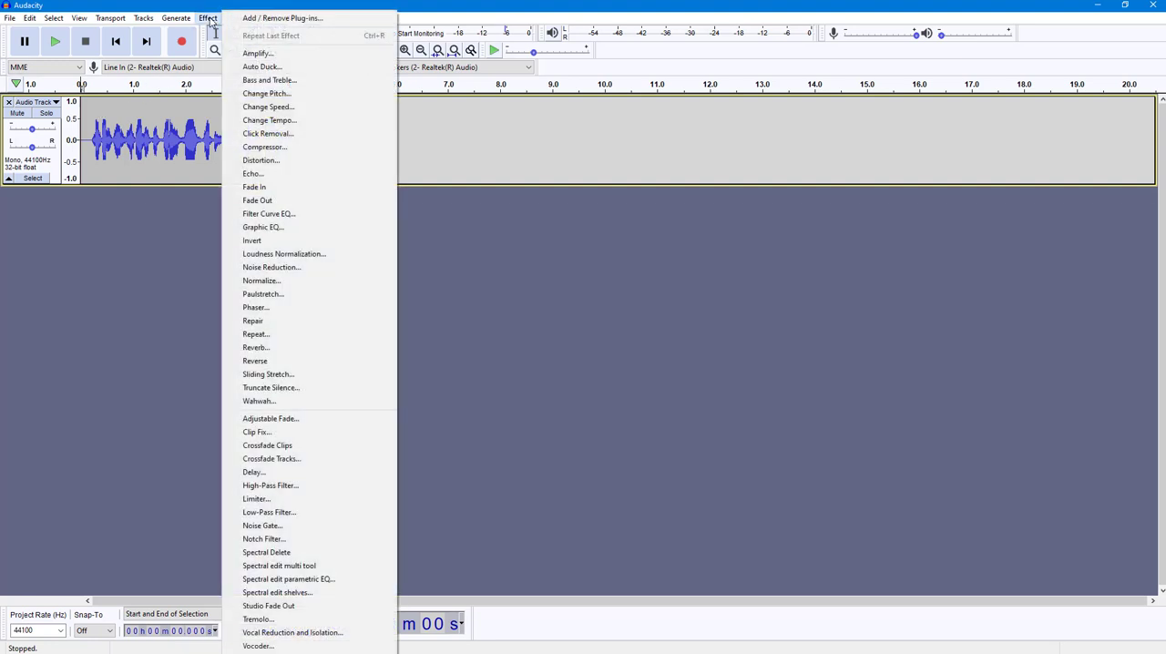
{"action": "left_click", "coordinate": [257, 53]}
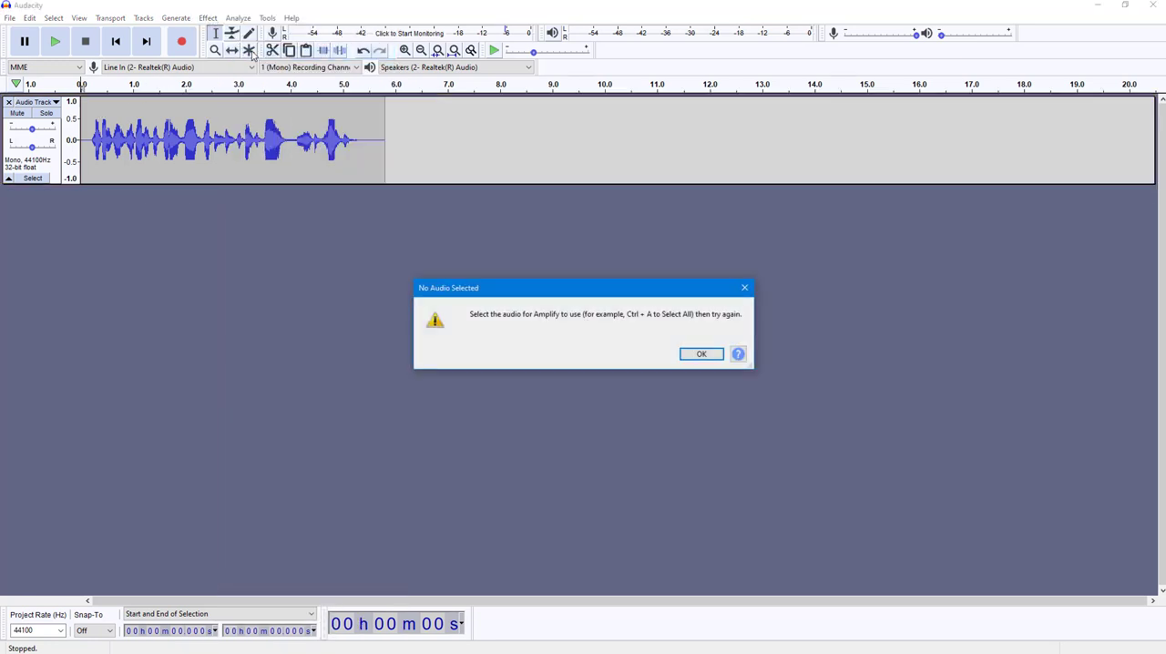
{"action": "mouse_move", "coordinate": [499, 329]}
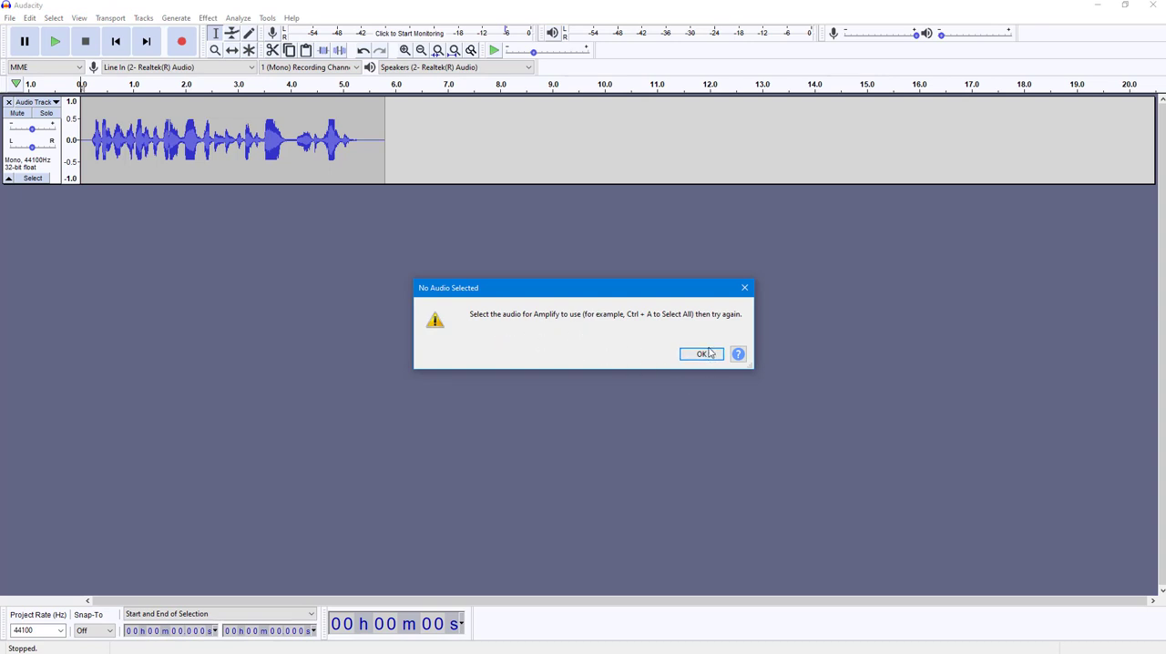
{"action": "left_click", "coordinate": [702, 353]}
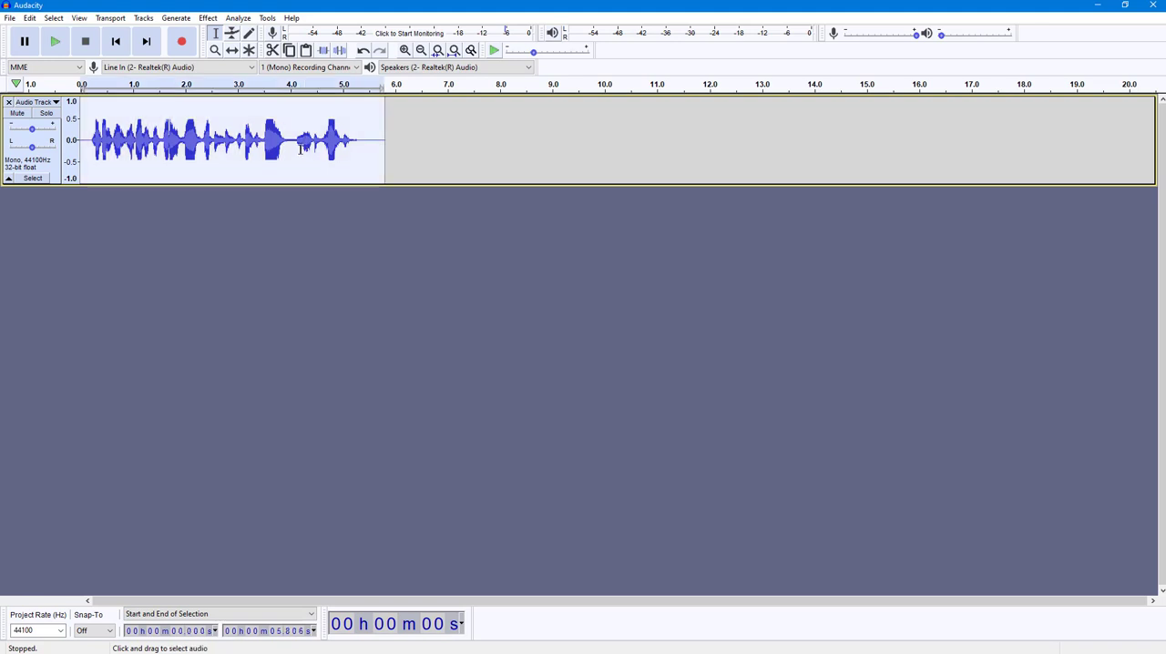
Apply Amplify to the selected voice clip with a 4 dB boost.
{"action": "left_click", "coordinate": [207, 18]}
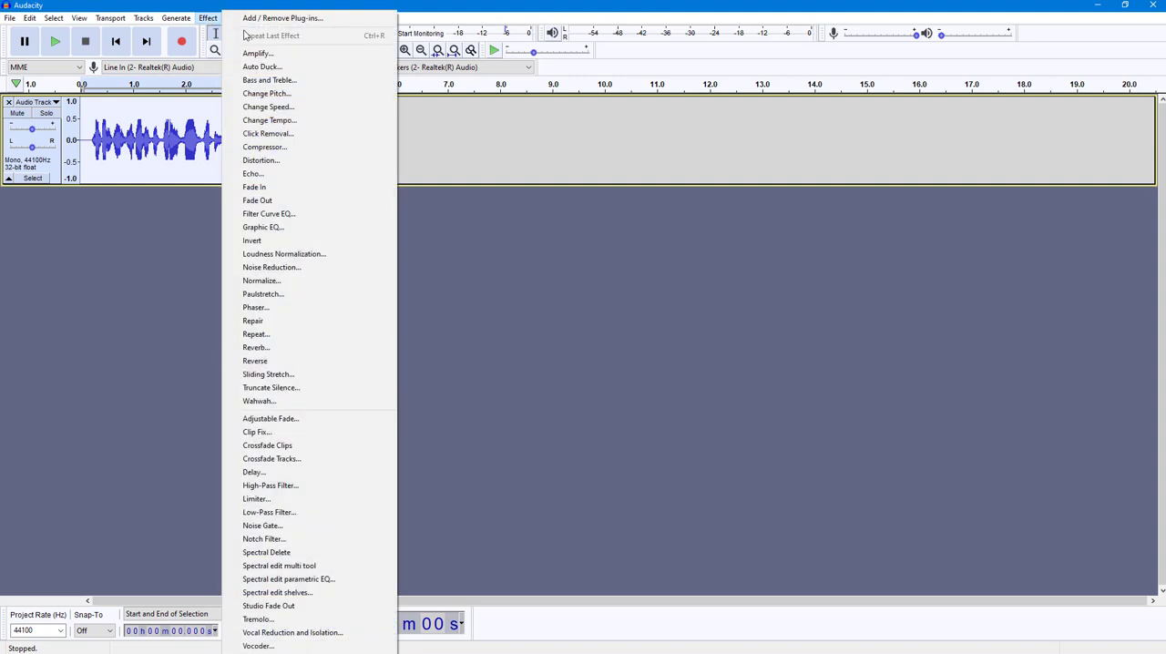
{"action": "left_click", "coordinate": [258, 53]}
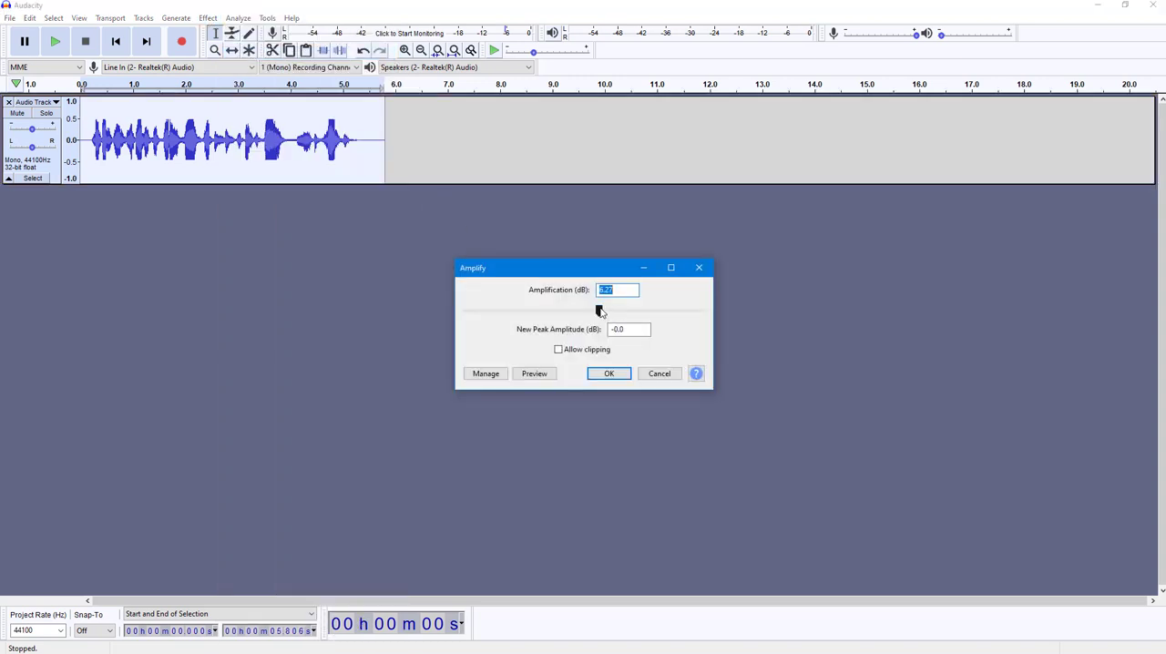
{"action": "type", "text": "6.8"}
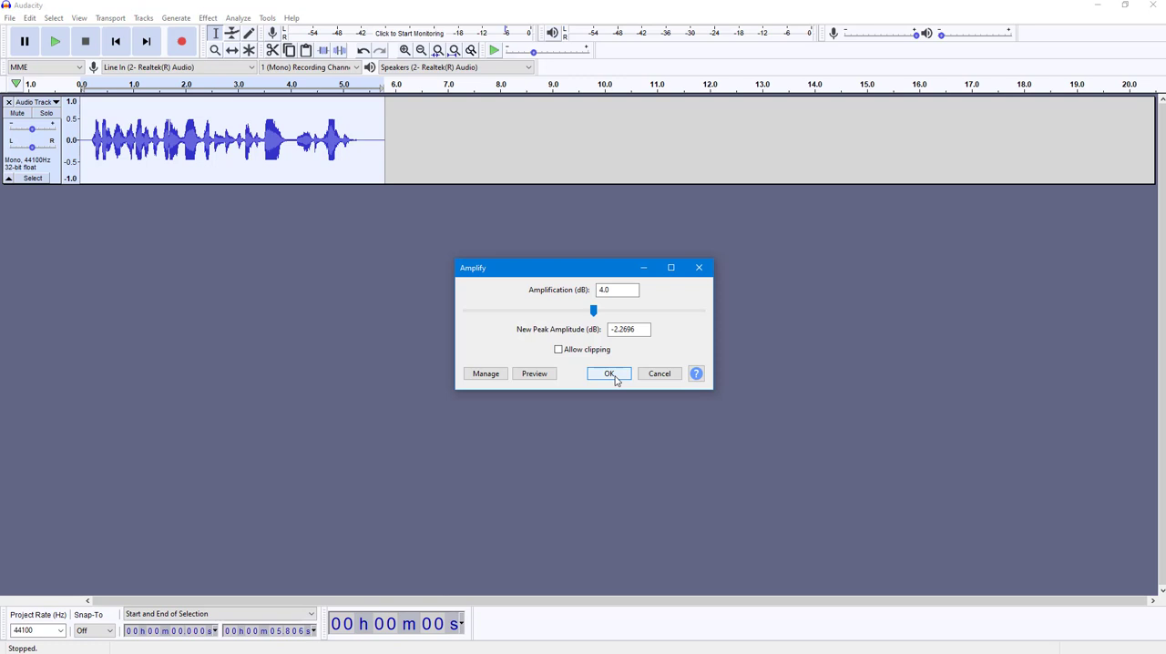
{"action": "left_click", "coordinate": [609, 374]}
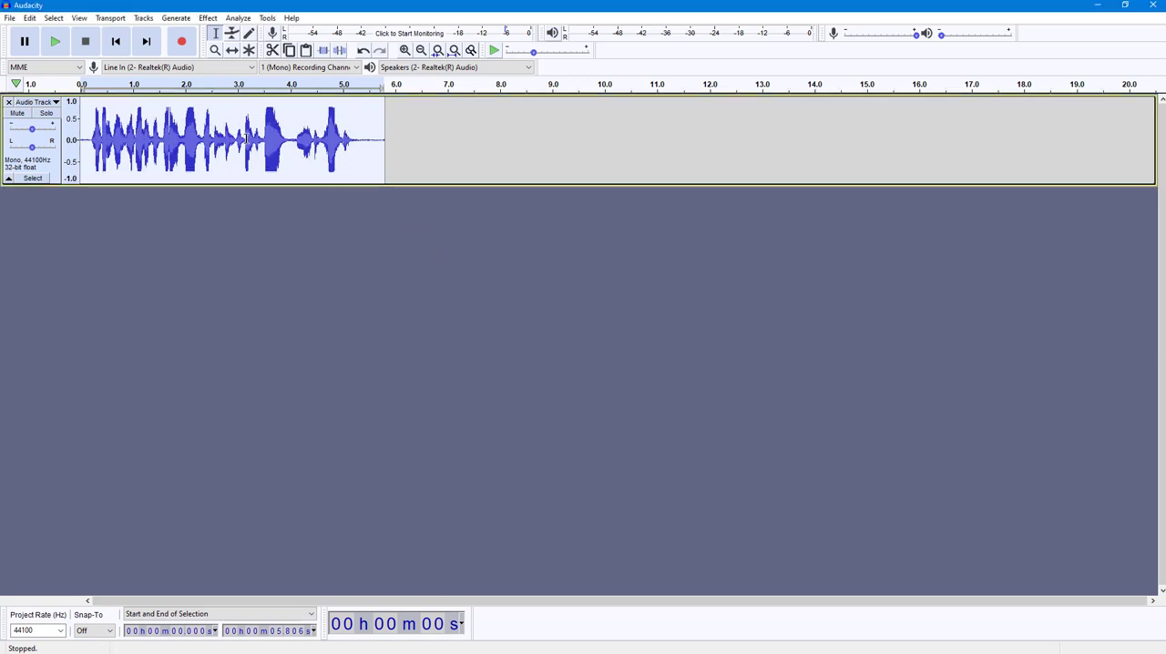
Select 3.0–5.4 seconds and amplify it by -4.8 dB.
{"action": "left_click", "coordinate": [239, 137]}
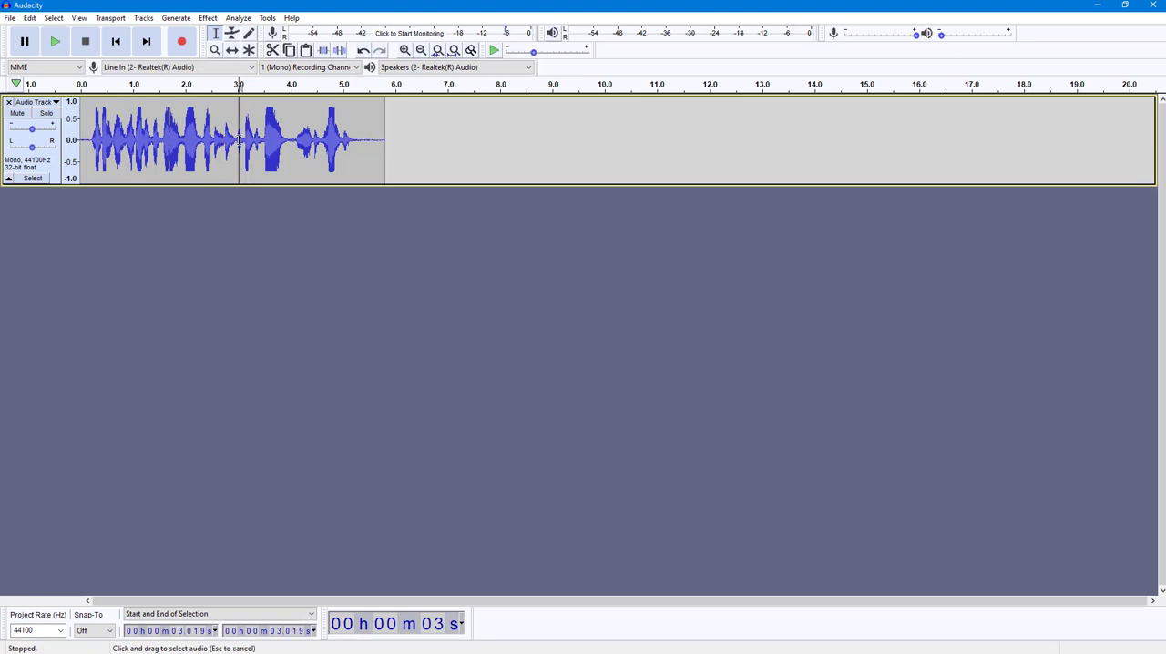
{"action": "left_click_drag", "start_coordinate": [239, 141], "coordinate": [359, 141]}
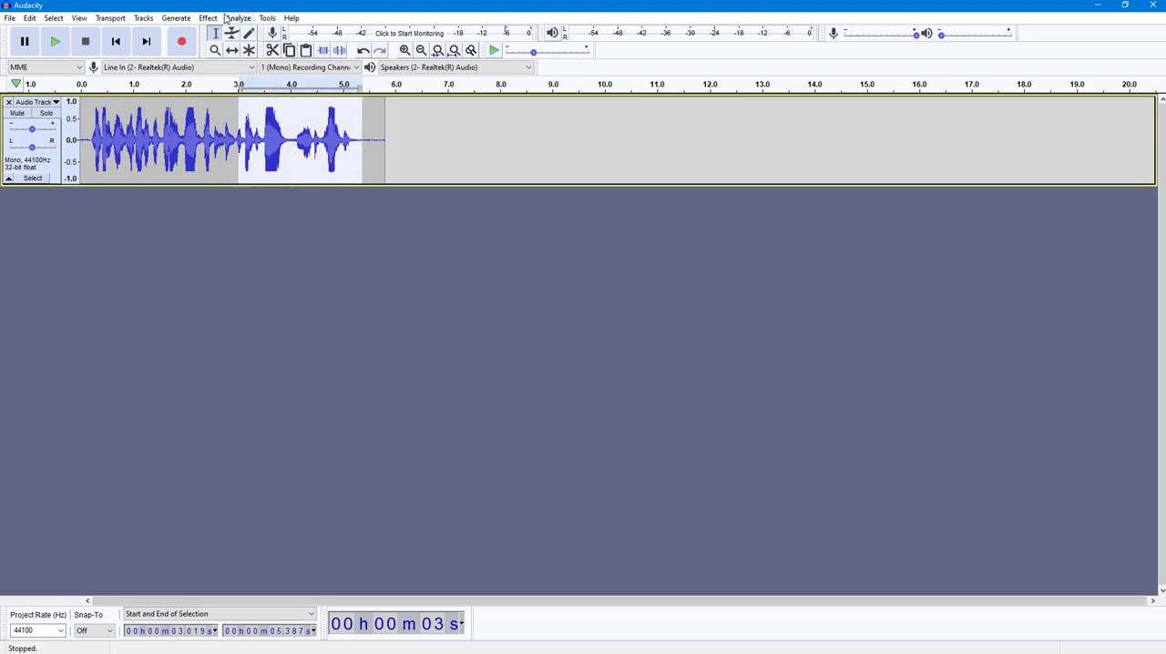
{"action": "left_click", "coordinate": [207, 17]}
{"action": "type", "text": "-4.8"}
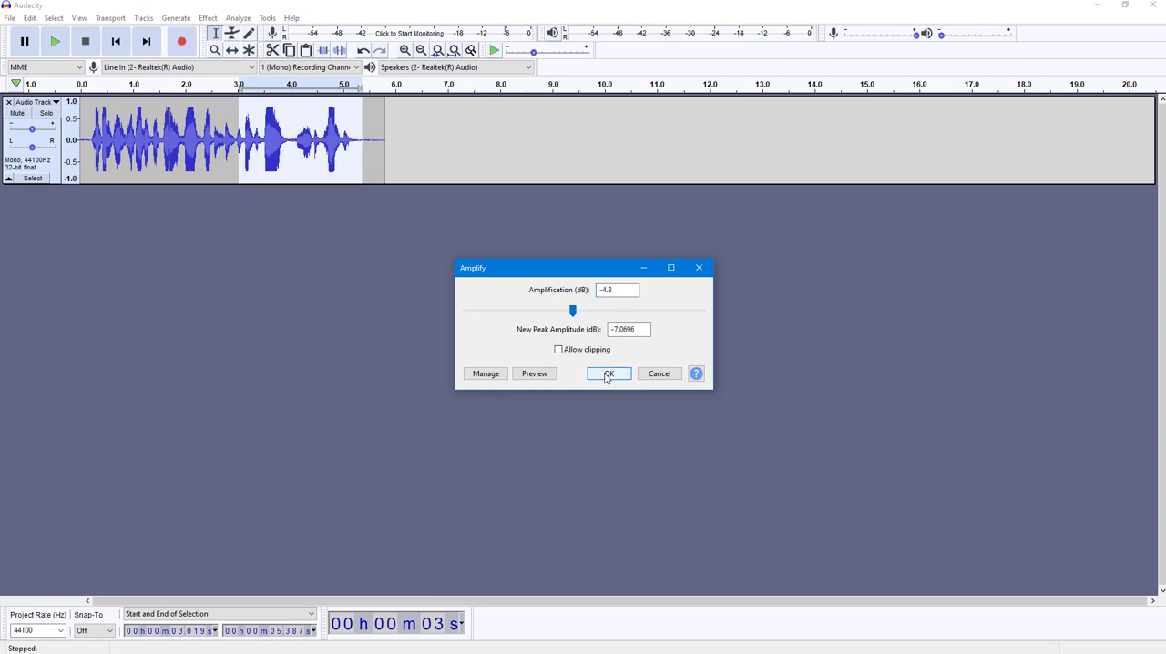
{"action": "left_click", "coordinate": [608, 373]}
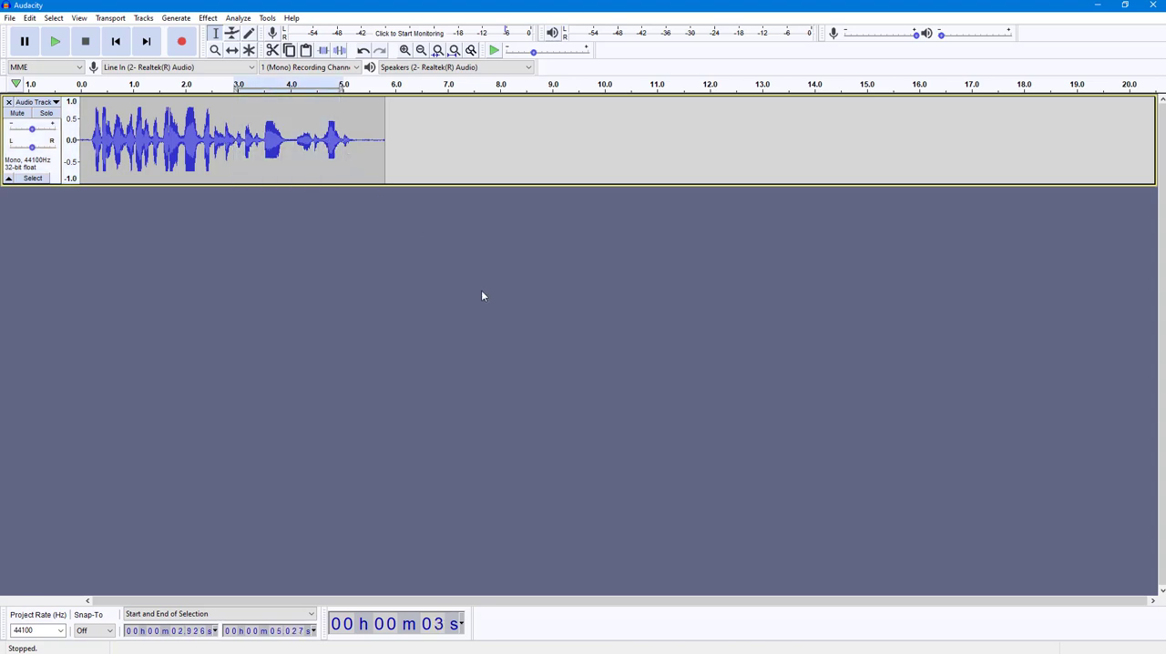
{"action": "mouse_move", "coordinate": [143, 280]}
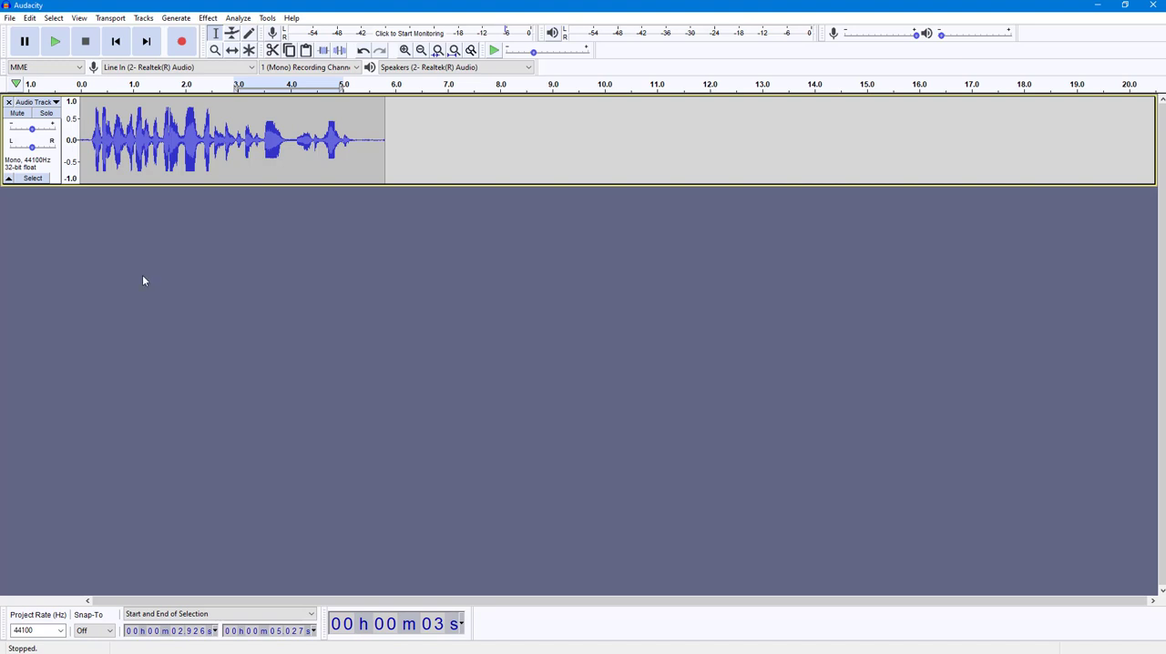
{"action": "mouse_move", "coordinate": [222, 118]}
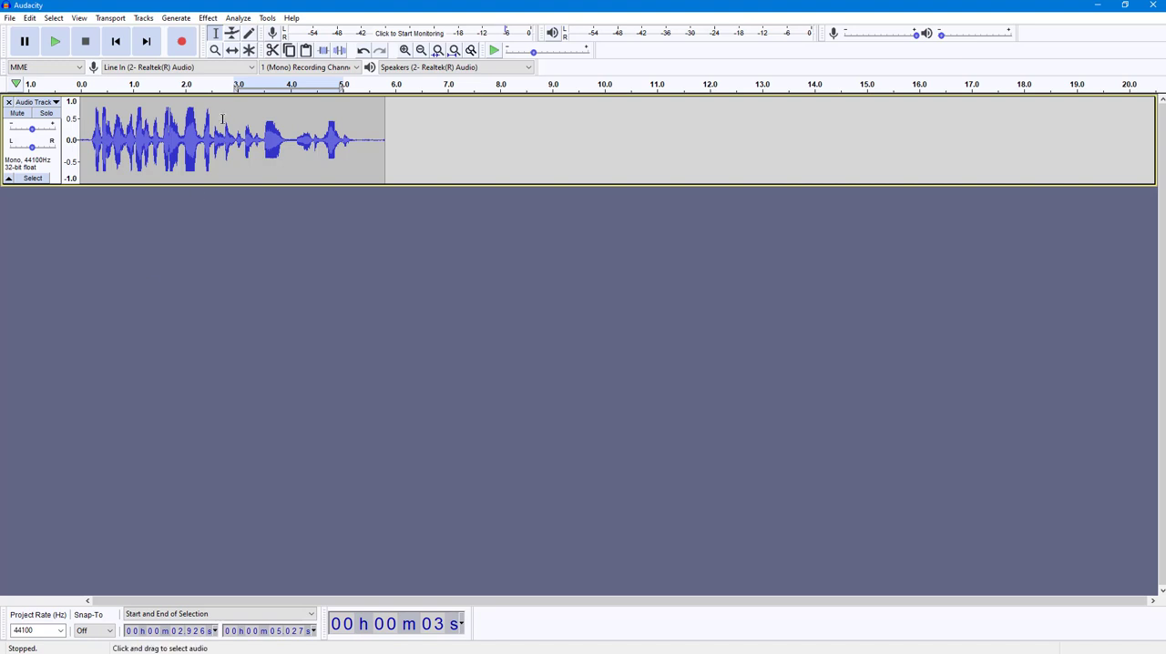
{"action": "mouse_move", "coordinate": [261, 176]}
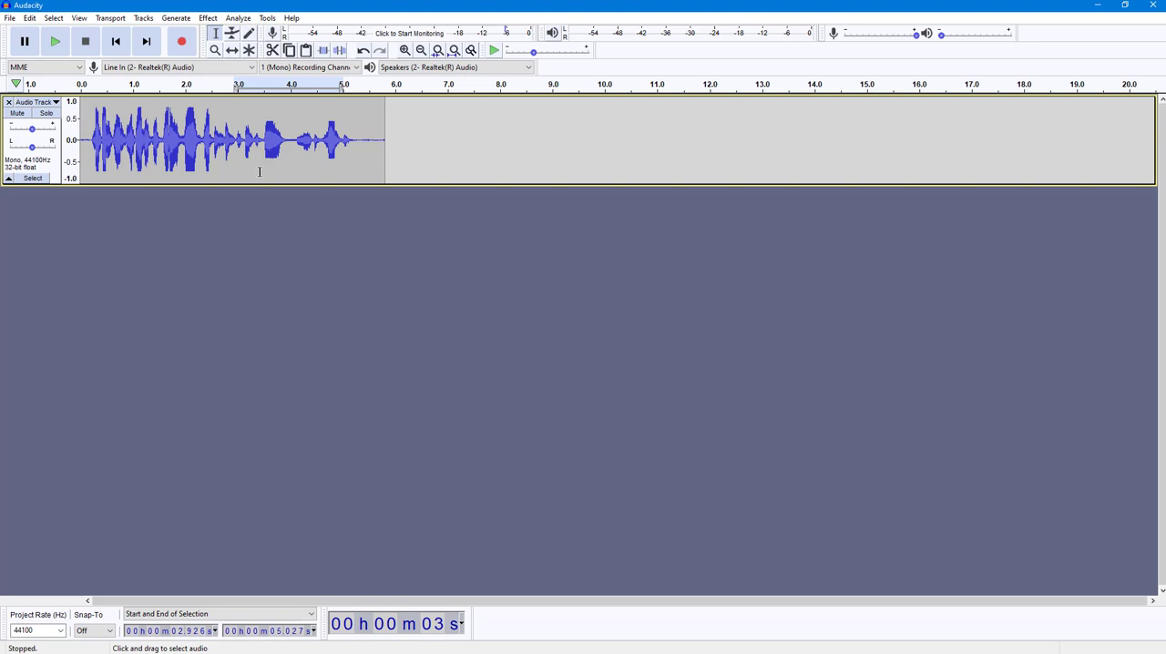
{"action": "mouse_move", "coordinate": [254, 172]}
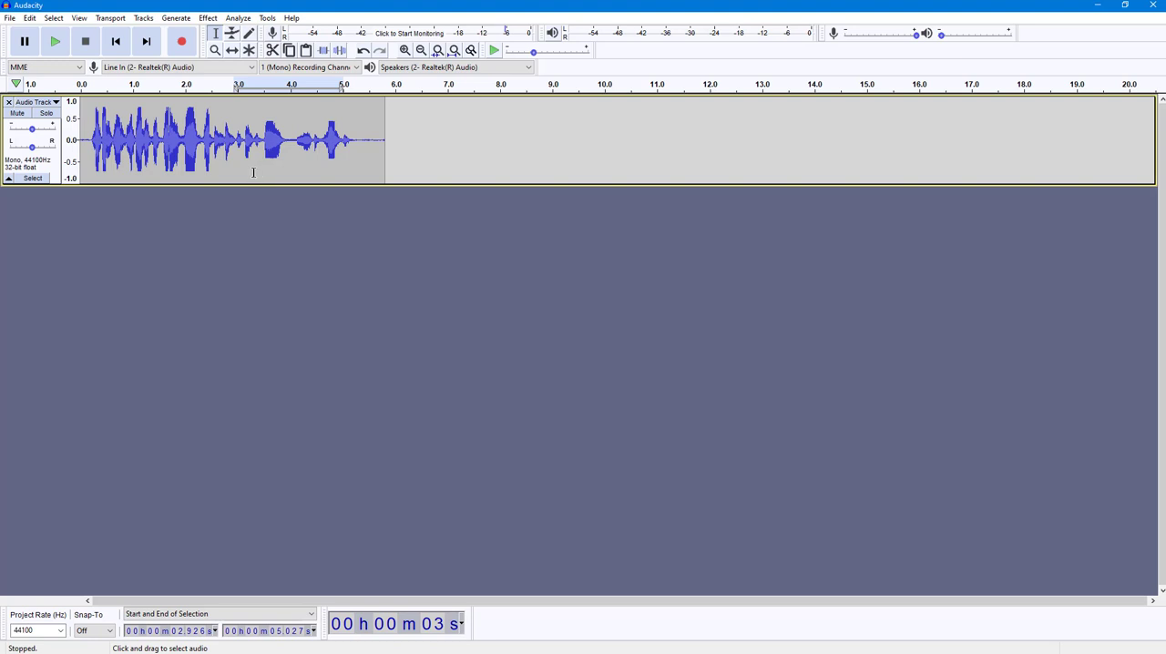